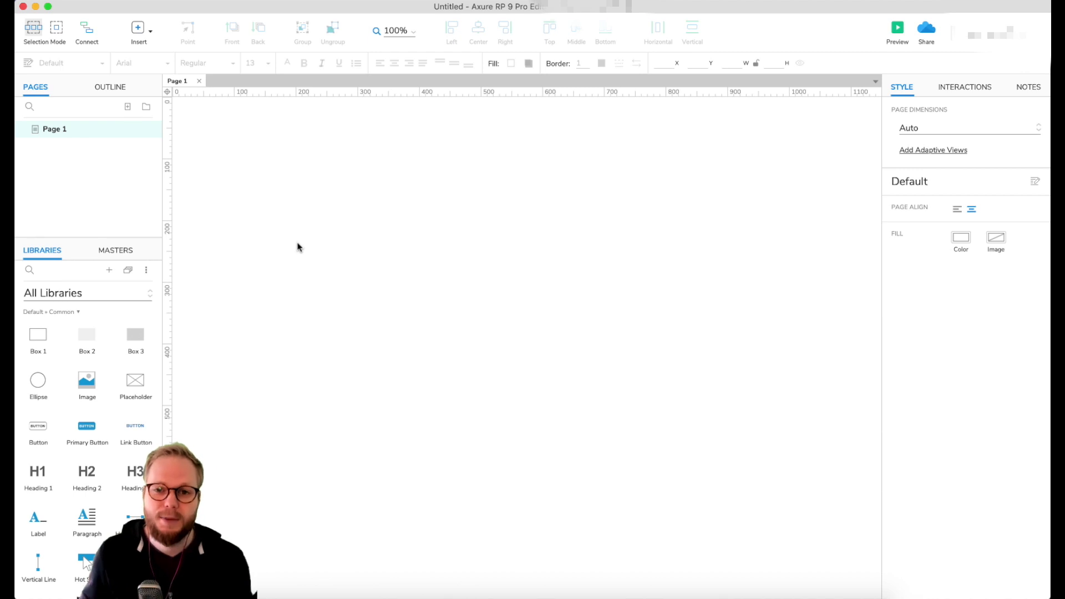
{"action": "mouse_move", "coordinate": [374, 270]}
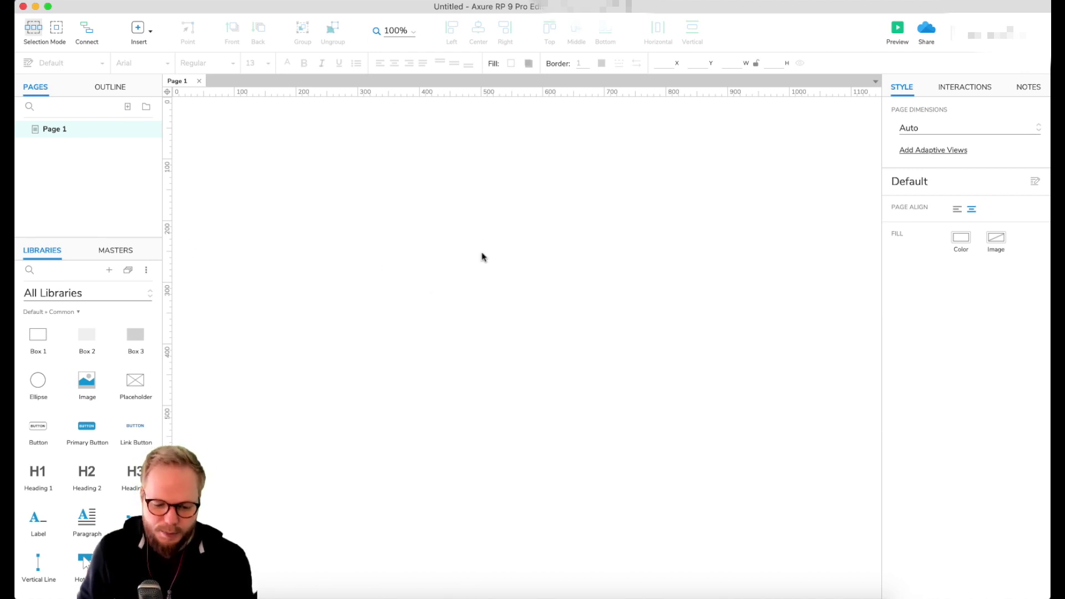
{"action": "mouse_move", "coordinate": [540, 312]}
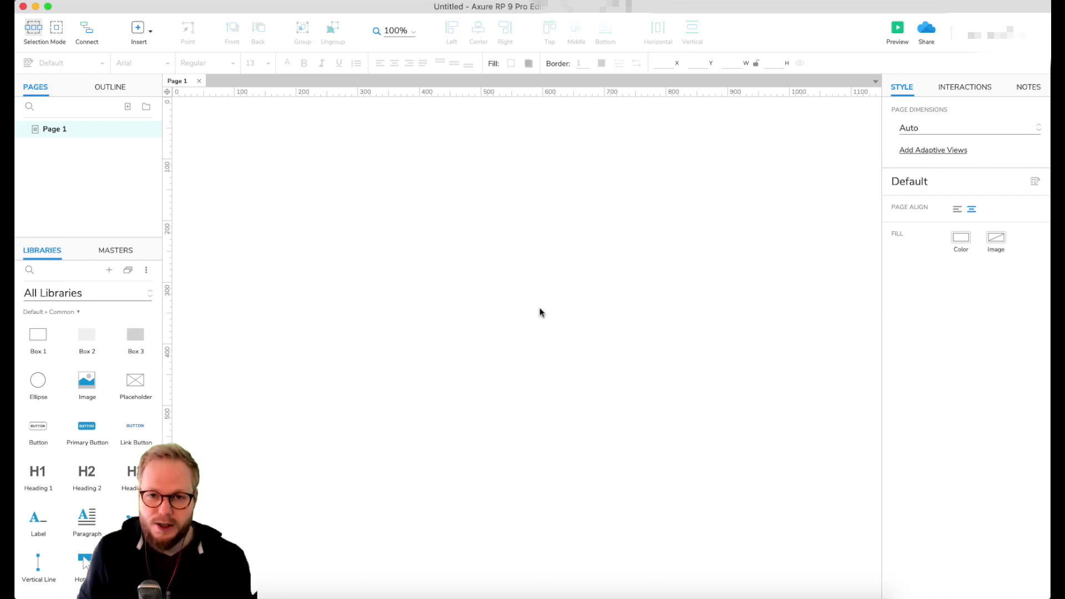
{"action": "mouse_move", "coordinate": [345, 231]}
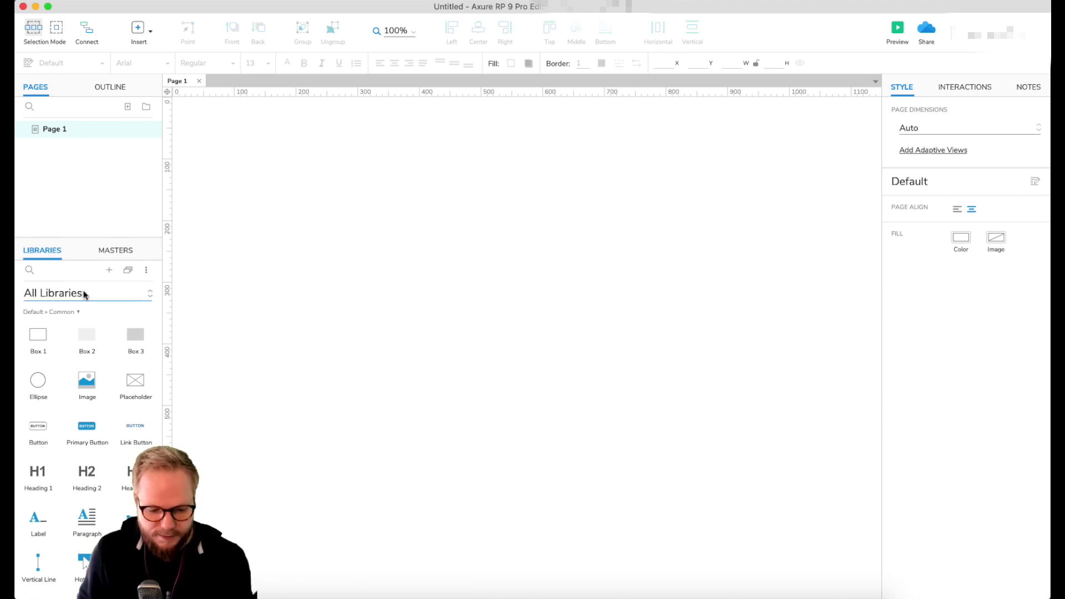
{"action": "mouse_move", "coordinate": [127, 296]}
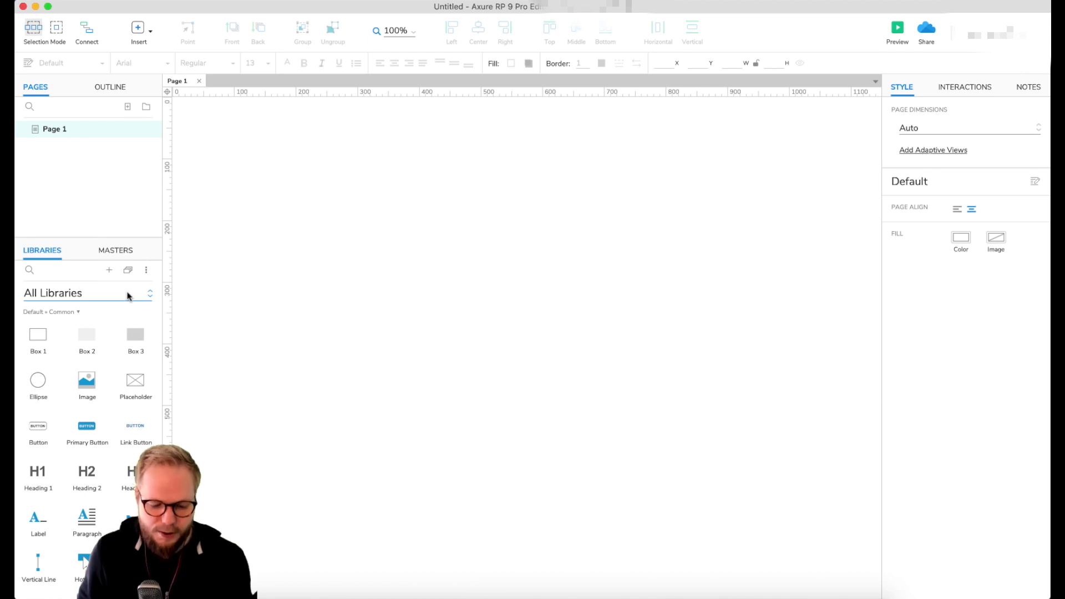
- Switch the widget library to Sample UI Patterns
{"action": "left_click", "coordinate": [87, 293]}
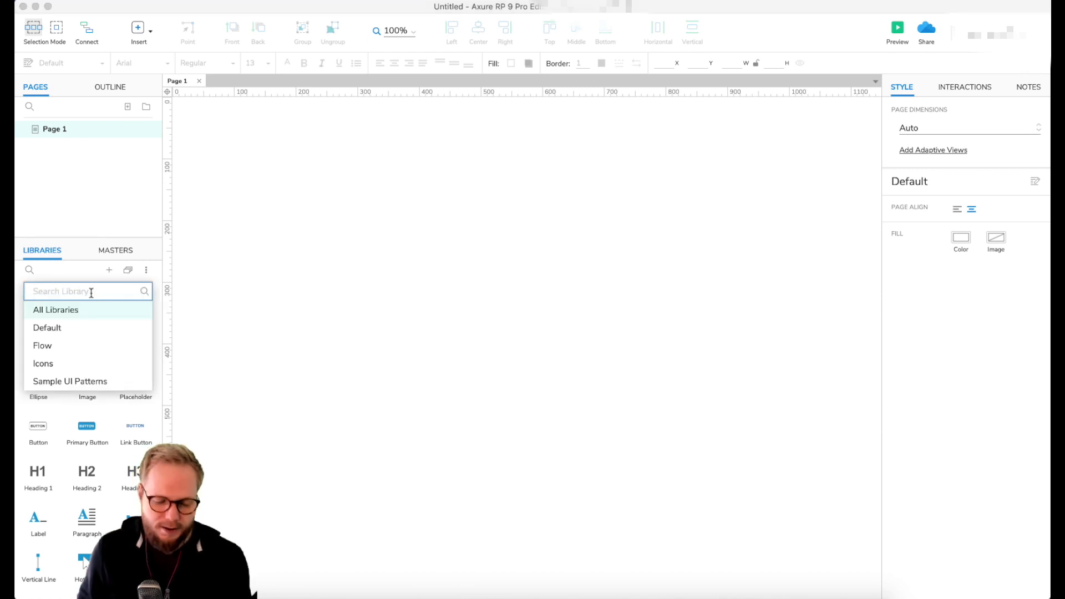
{"action": "mouse_move", "coordinate": [70, 381]}
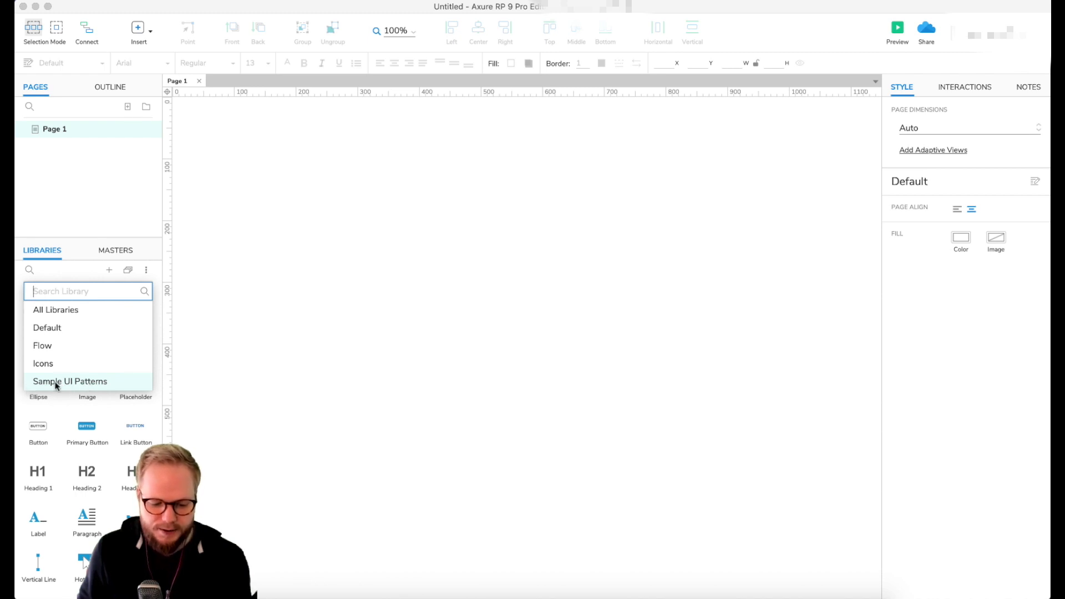
{"action": "left_click", "coordinate": [70, 381]}
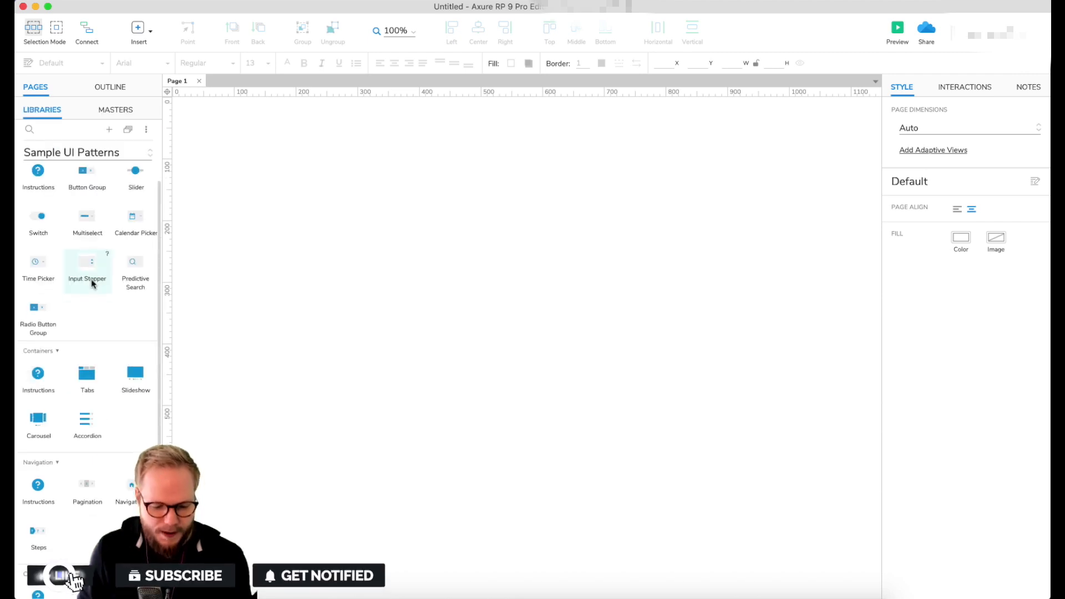
- Review BUTTON 2's open-link interaction and place the login Form Popup on Page 1
{"action": "scroll", "scroll_direction": "down", "scroll_amount": 3}
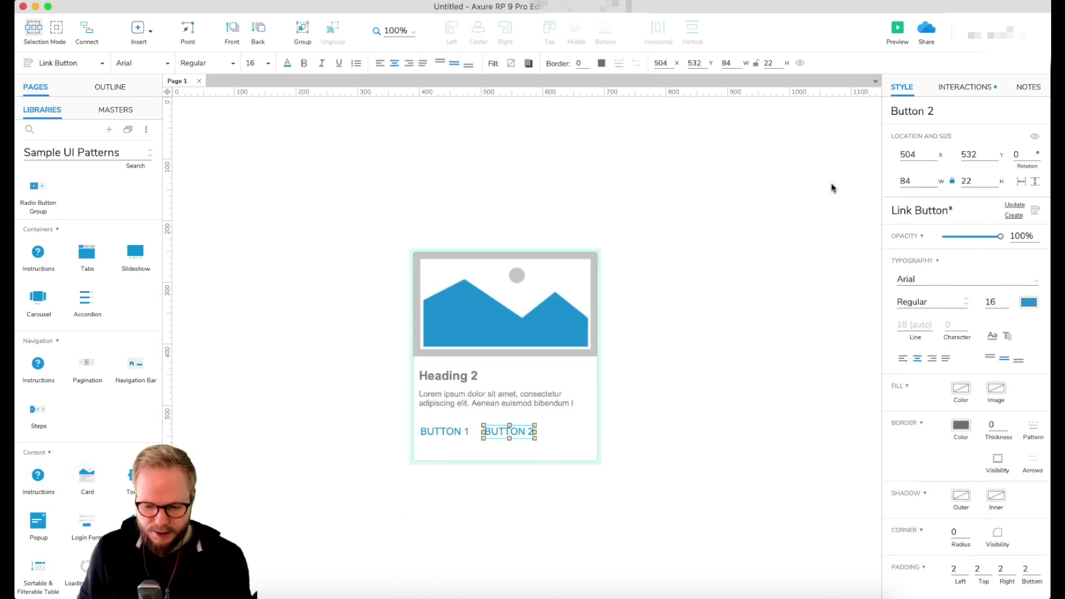
{"action": "left_click", "coordinate": [965, 87]}
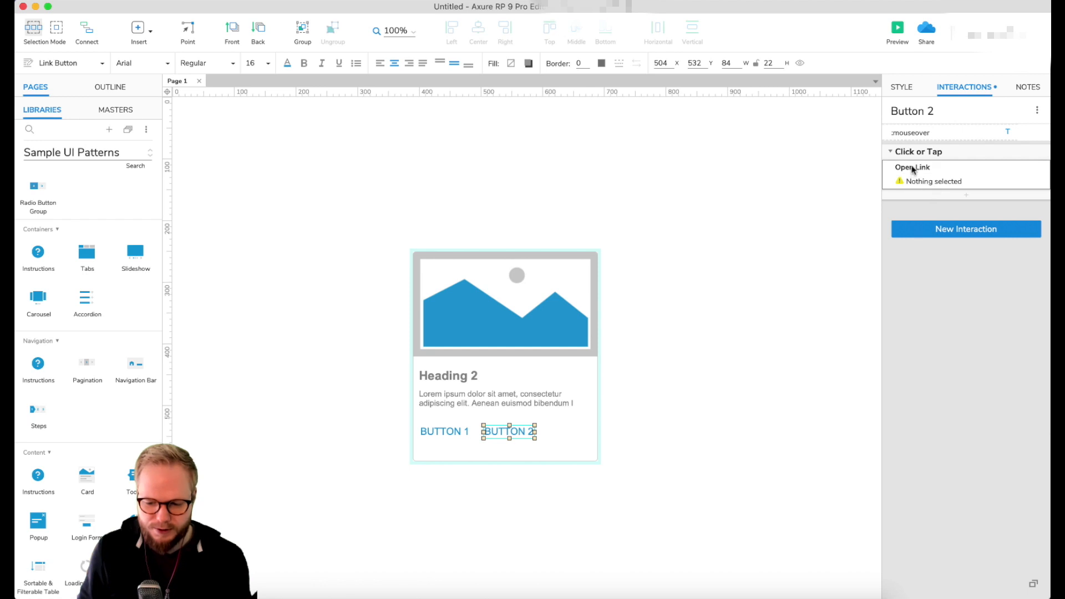
{"action": "left_click", "coordinate": [444, 431]}
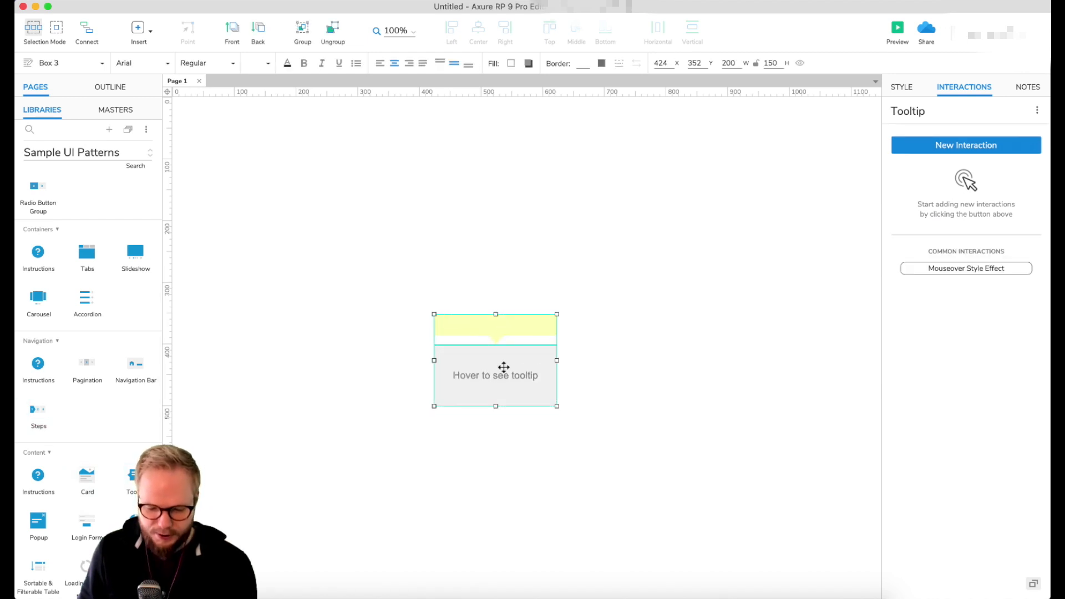
{"action": "left_click", "coordinate": [494, 328]}
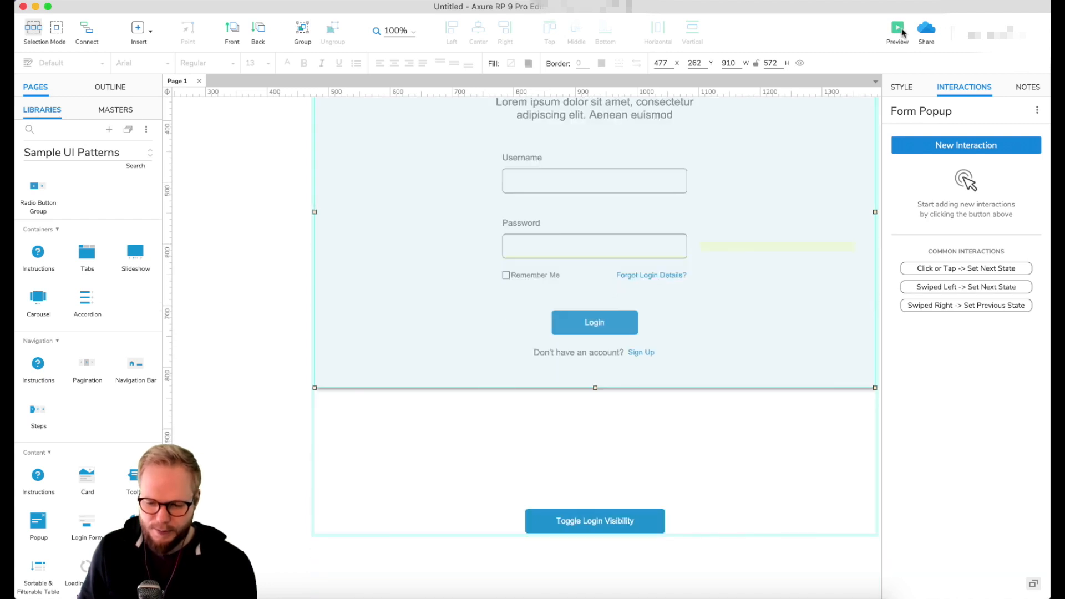
- Preview the login popup: hide and reshow it, submit empty, start entering credentials
{"action": "left_click", "coordinate": [898, 31]}
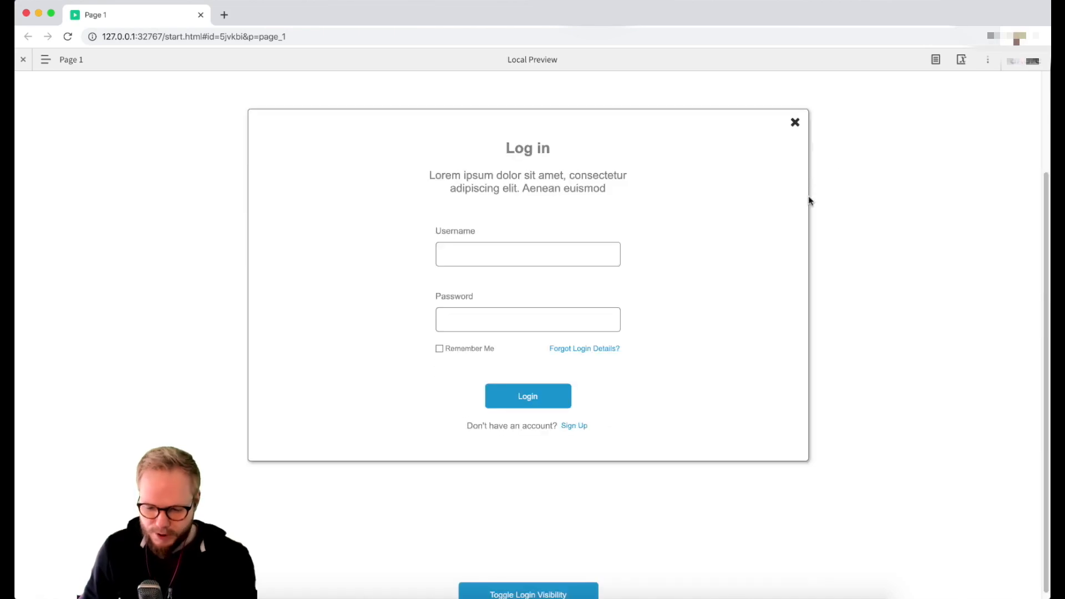
{"action": "left_click", "coordinate": [528, 593]}
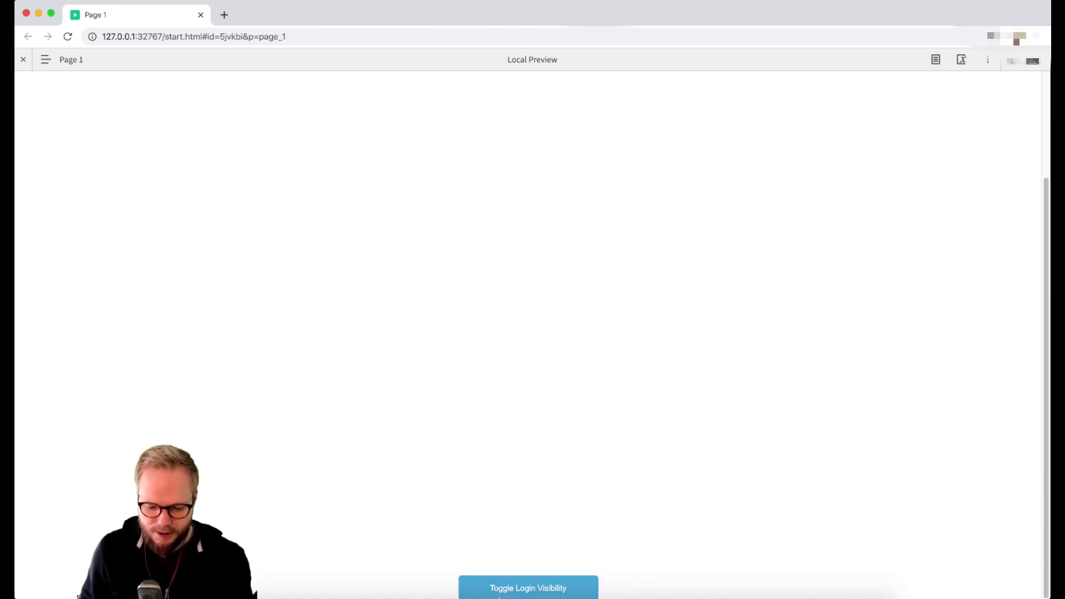
{"action": "left_click", "coordinate": [528, 588]}
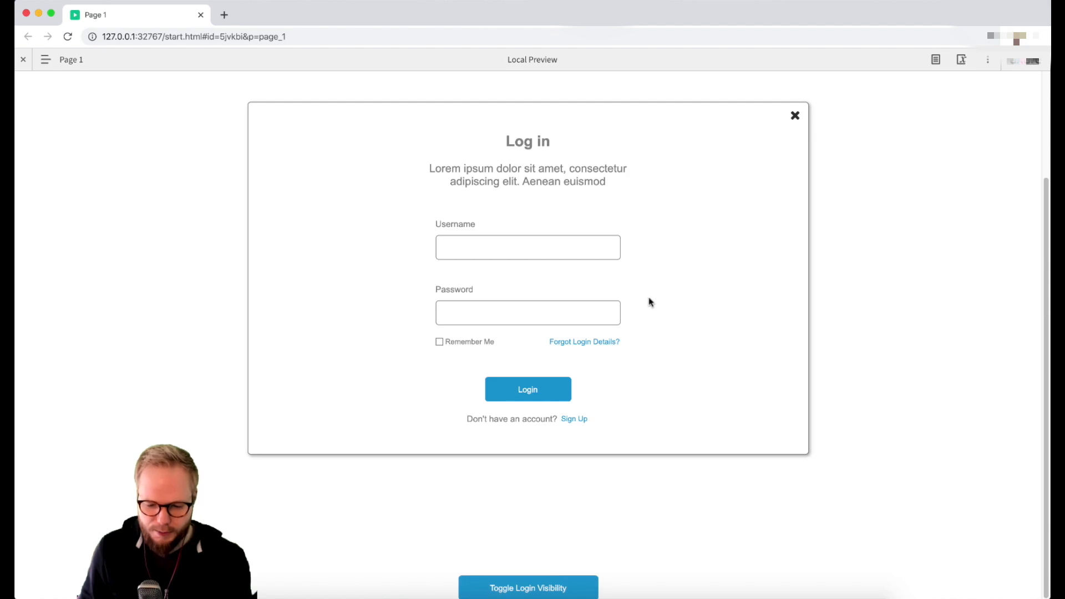
{"action": "mouse_move", "coordinate": [527, 390]}
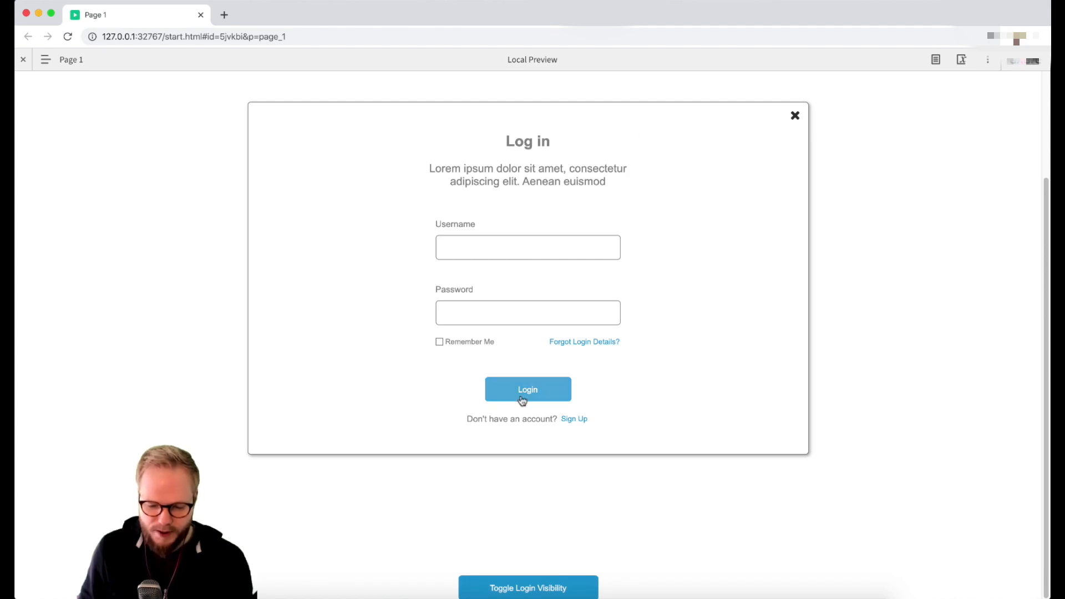
{"action": "left_click", "coordinate": [528, 390]}
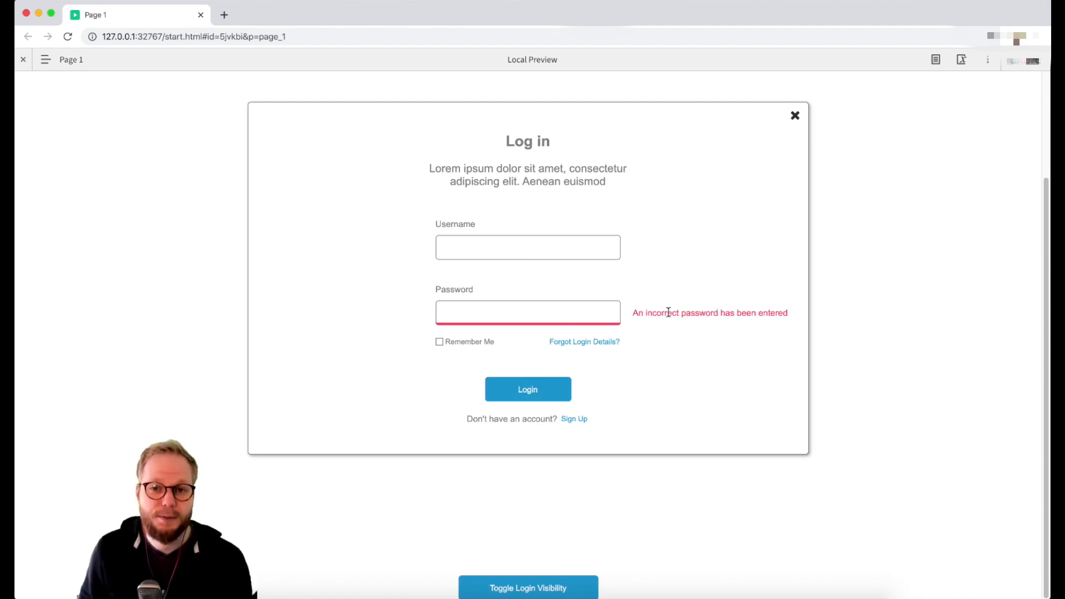
{"action": "left_click", "coordinate": [528, 248]}
{"action": "type", "text": "rwerwerw"}
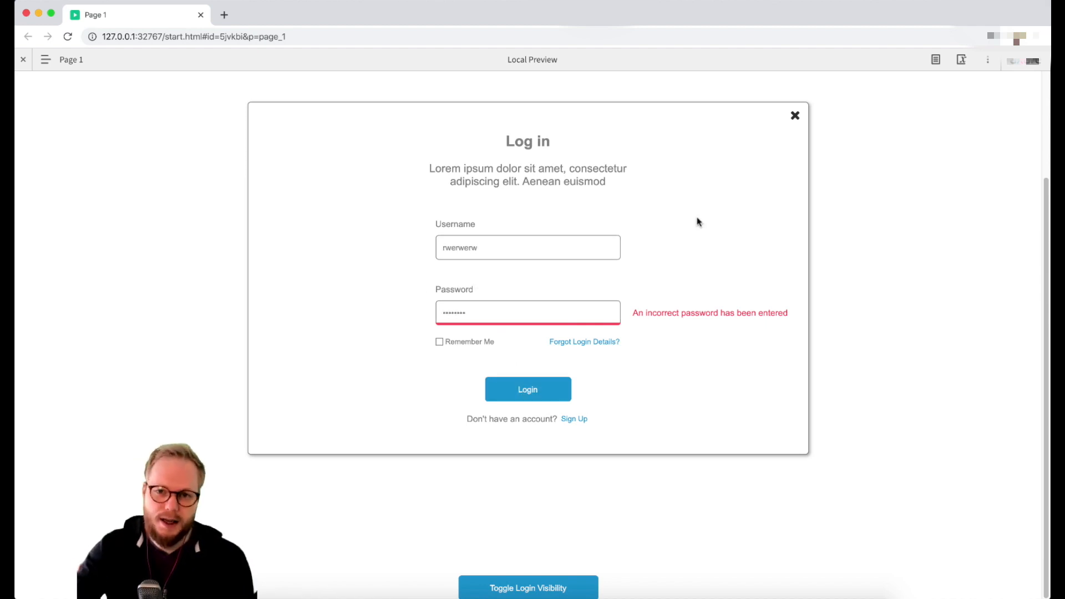
{"action": "mouse_move", "coordinate": [164, 31]}
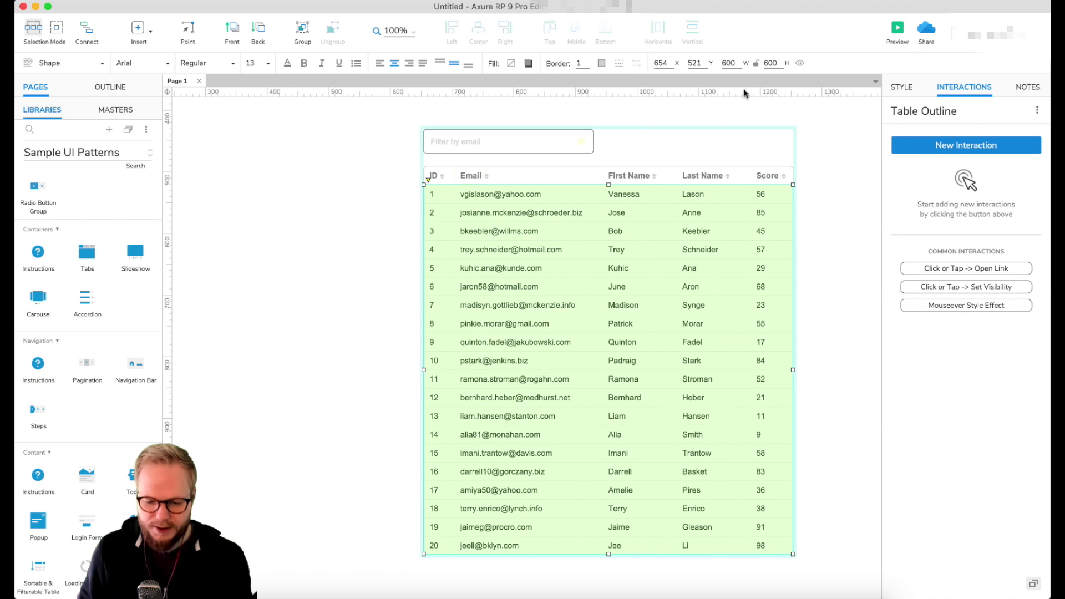
- Preview the user table and sort it by ID and Email columns
{"action": "left_click", "coordinate": [898, 30]}
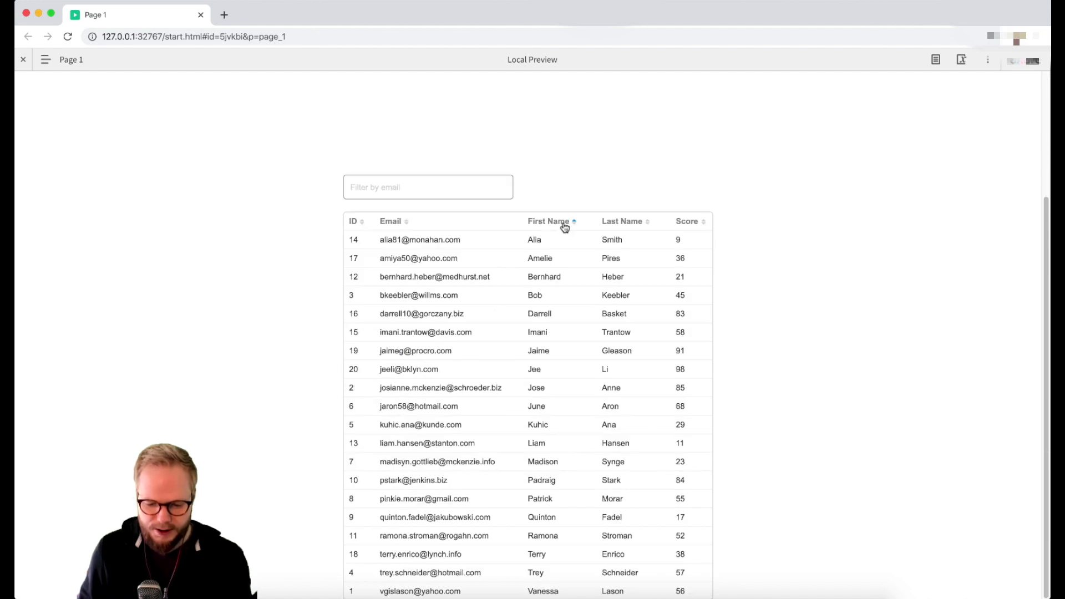
{"action": "left_click", "coordinate": [353, 221]}
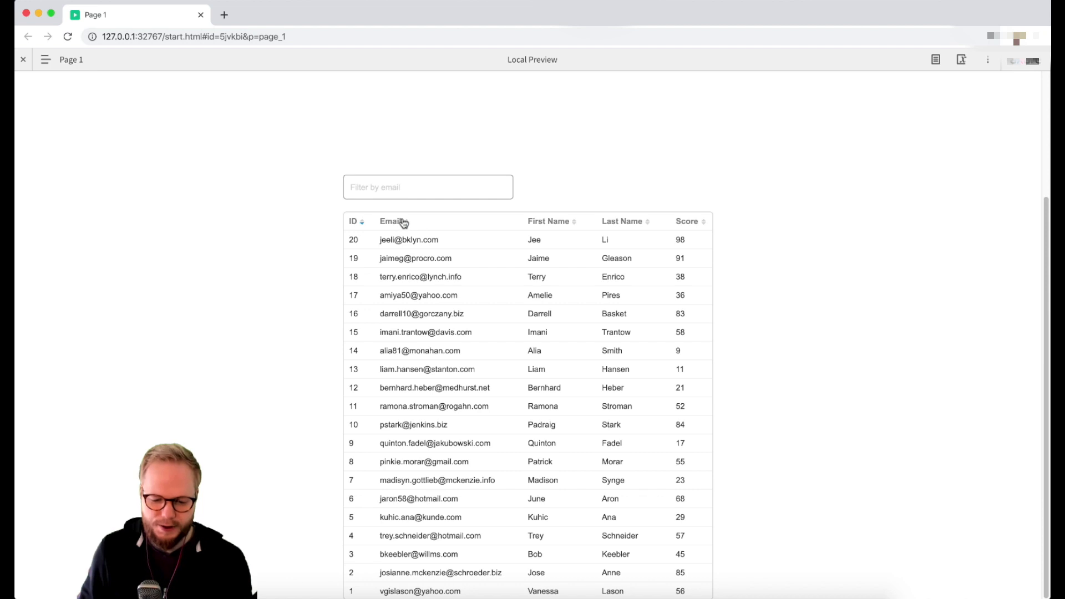
{"action": "left_click", "coordinate": [391, 221]}
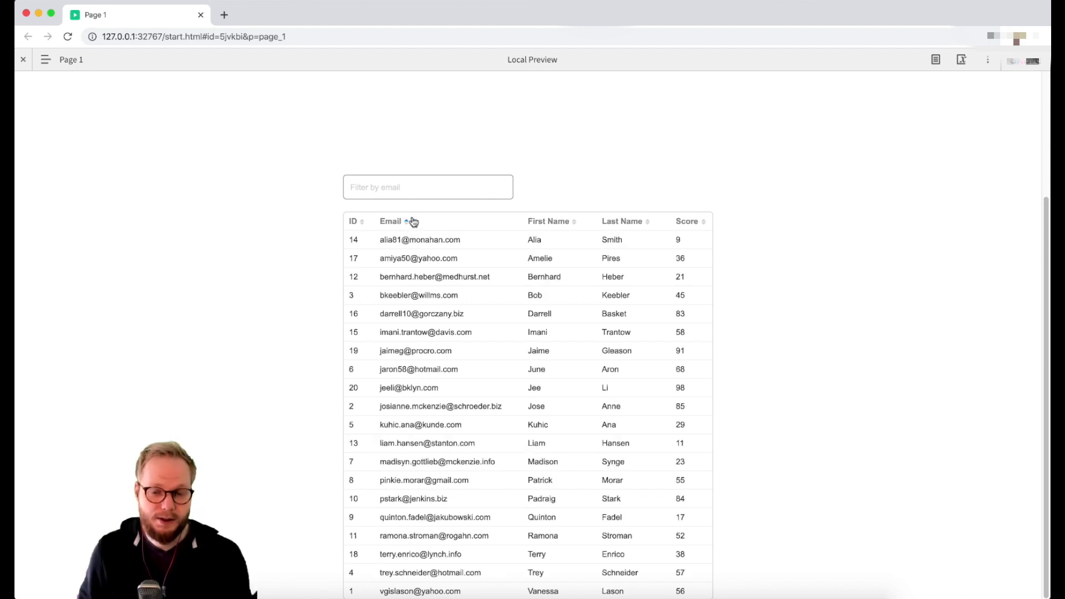
{"action": "left_click", "coordinate": [406, 221]}
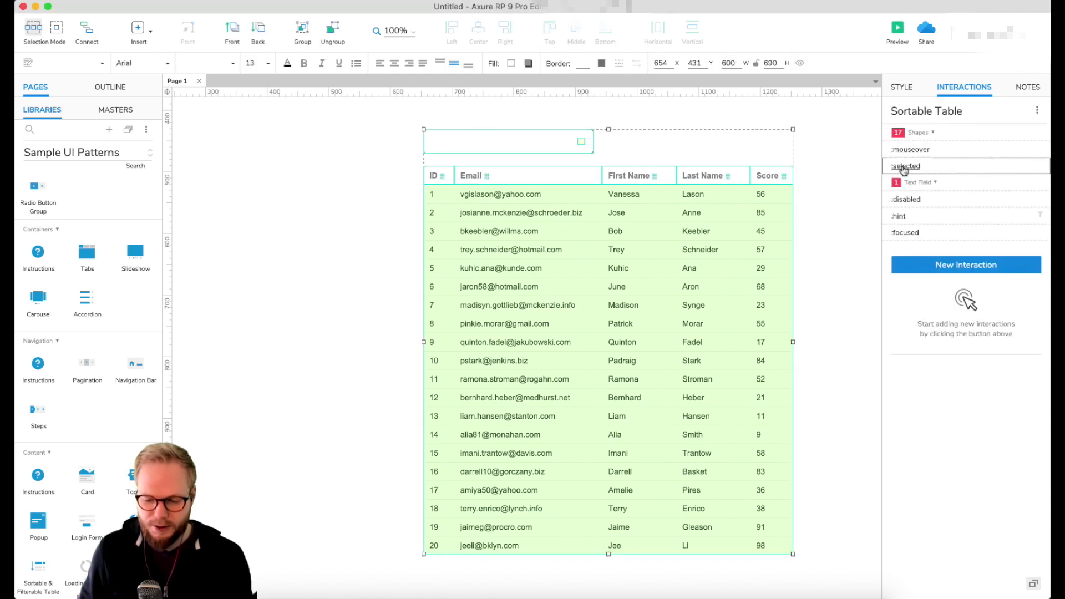
- Inspect the table's selected style, then open the slider page in browser preview
{"action": "left_click", "coordinate": [767, 176]}
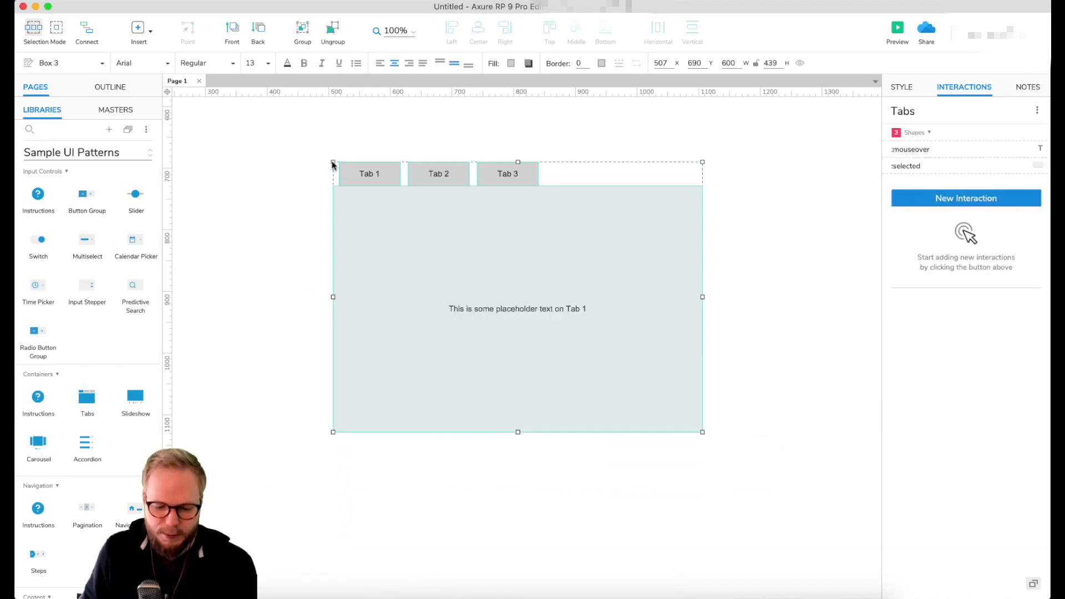
{"action": "mouse_move", "coordinate": [526, 173]}
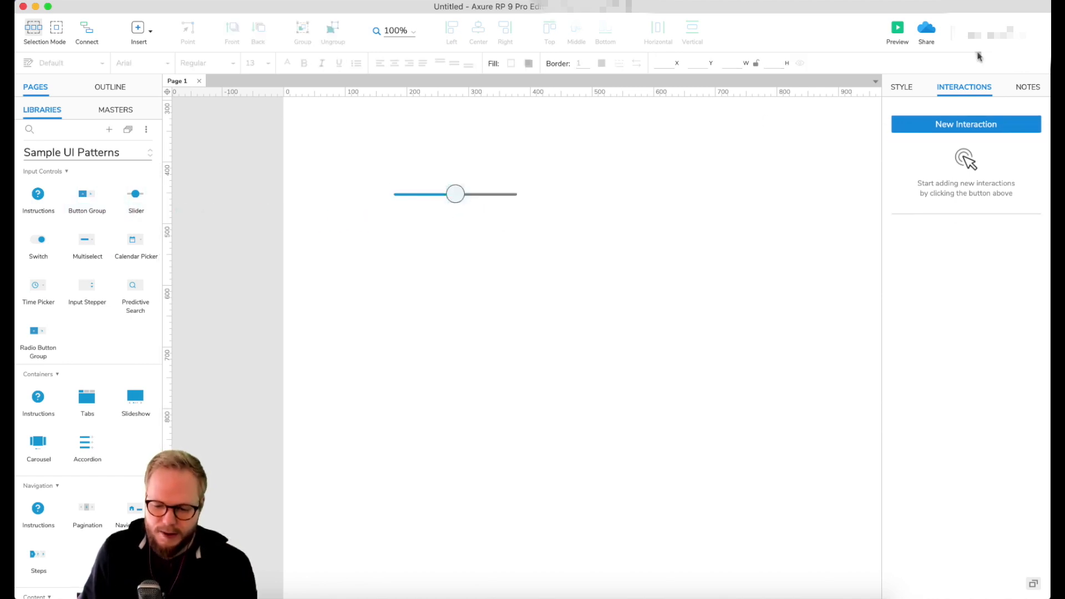
{"action": "left_click", "coordinate": [898, 28]}
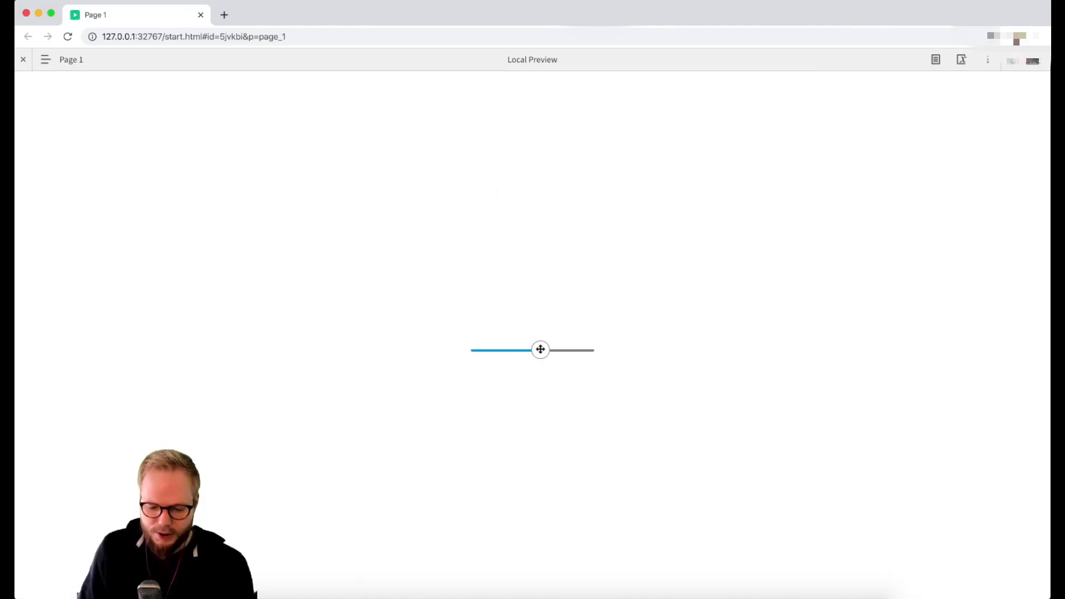
- Drag the slider handle left and right in preview to test it
{"action": "left_click_drag", "start_coordinate": [540, 350], "coordinate": [529, 351]}
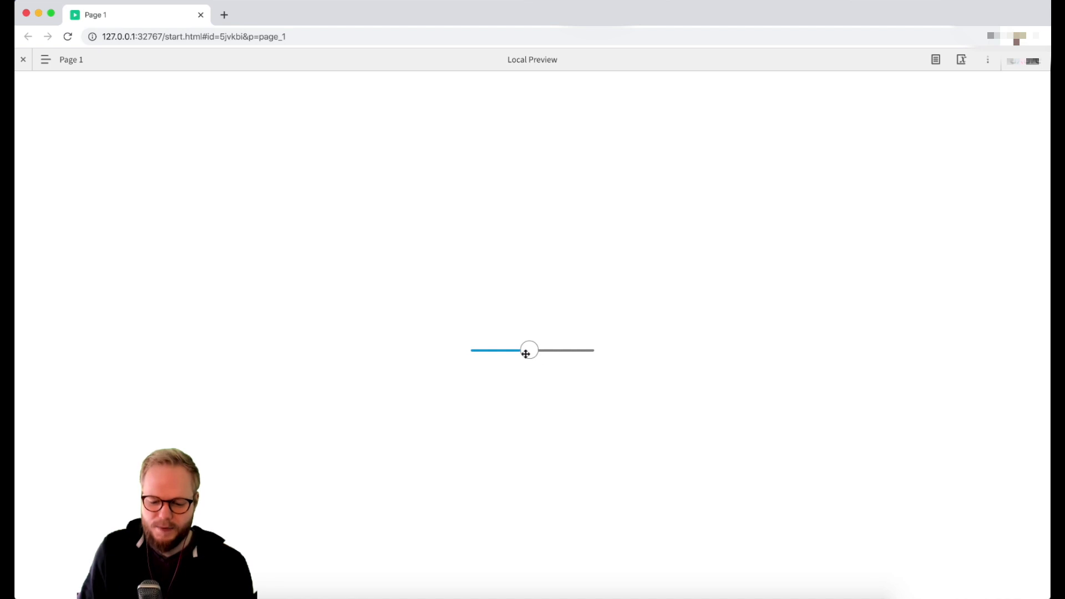
{"action": "left_click_drag", "start_coordinate": [526, 351], "coordinate": [539, 350]}
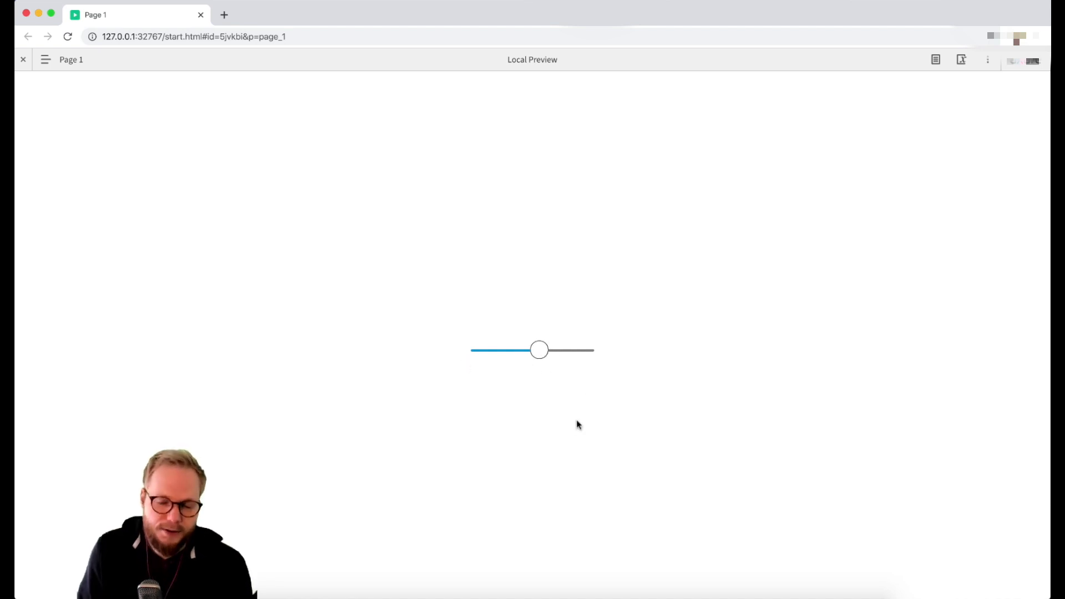
{"action": "left_click_drag", "start_coordinate": [539, 350], "coordinate": [561, 350]}
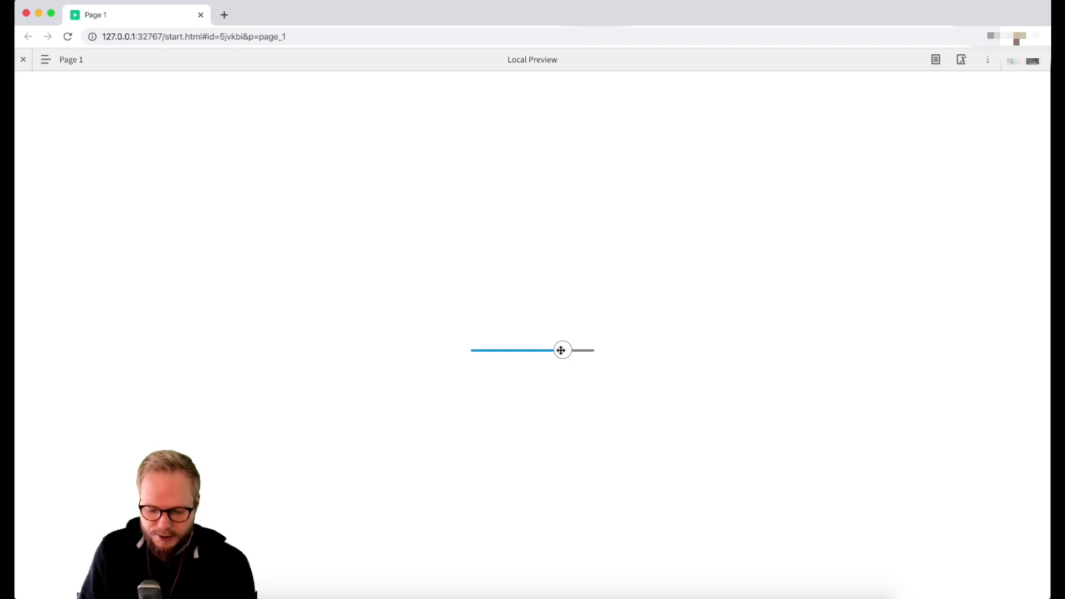
{"action": "left_click_drag", "start_coordinate": [561, 350], "coordinate": [571, 350]}
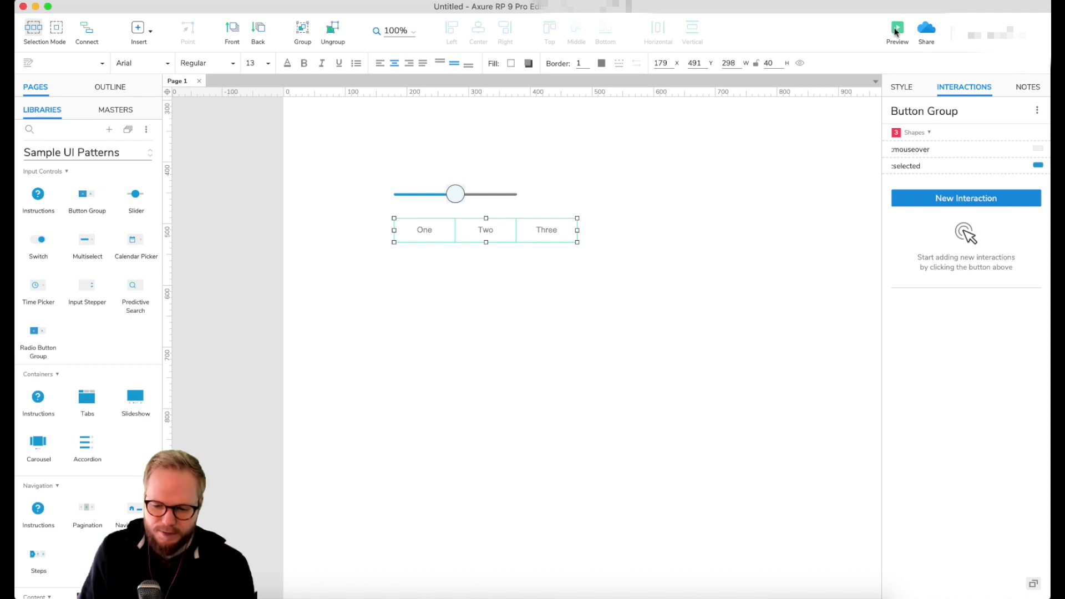
- Preview the button group, then place a Multiselect widget below it
{"action": "left_click", "coordinate": [896, 30]}
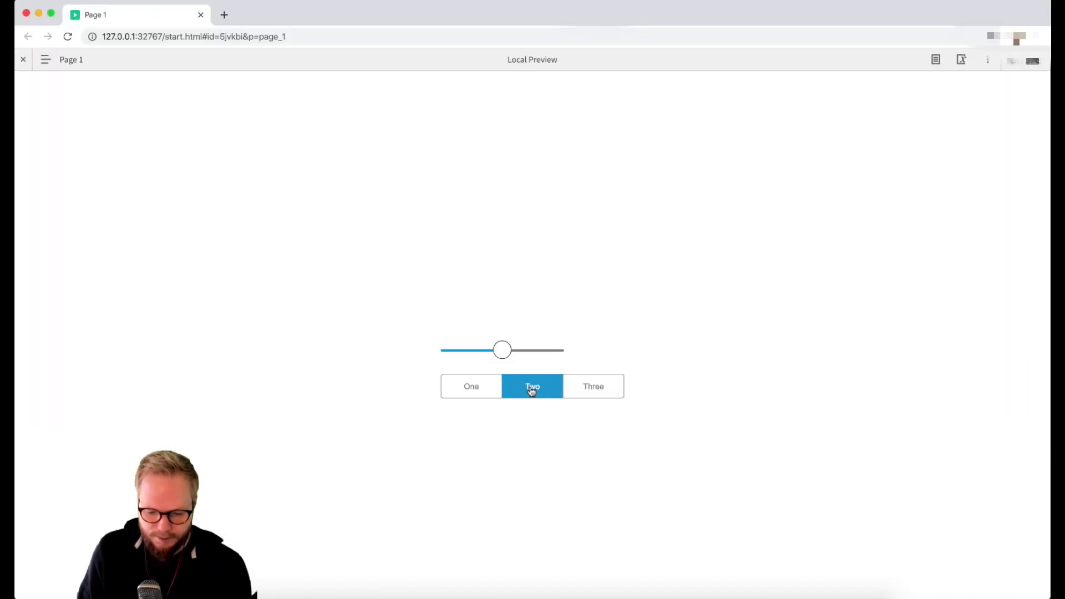
{"action": "mouse_move", "coordinate": [503, 394]}
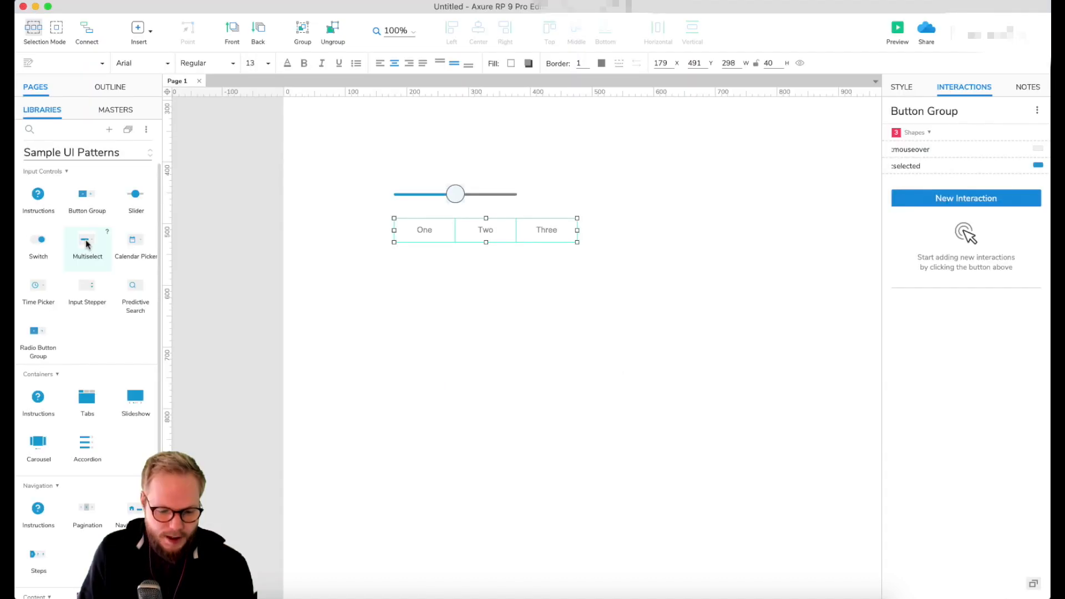
{"action": "left_click_drag", "start_coordinate": [87, 239], "coordinate": [537, 343]}
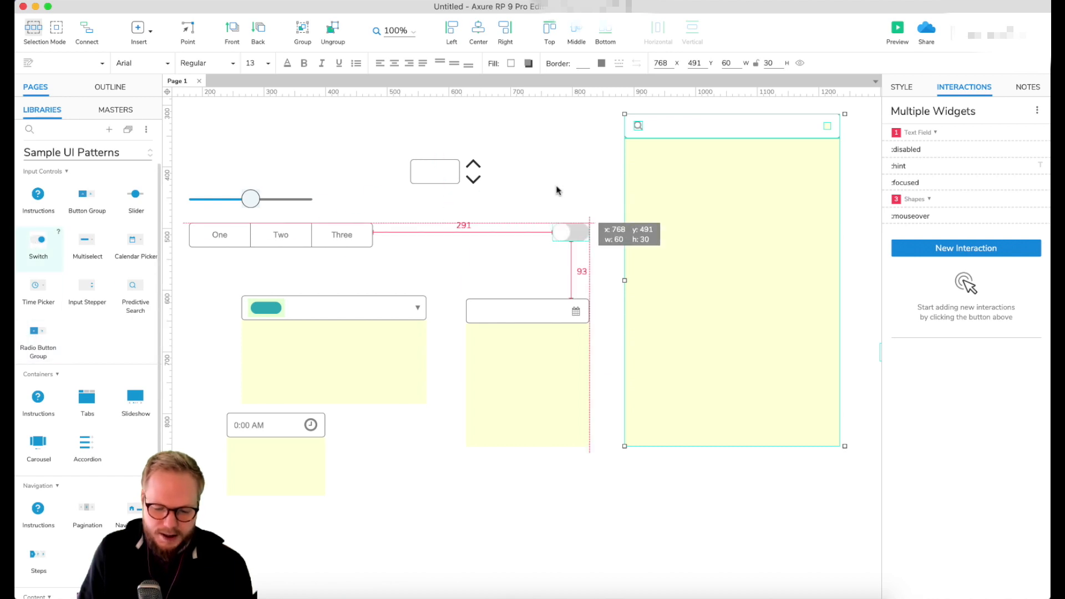
- In preview, raise the stepper, pick August 19 2020, and type 'hfg' in search
{"action": "left_click", "coordinate": [897, 29]}
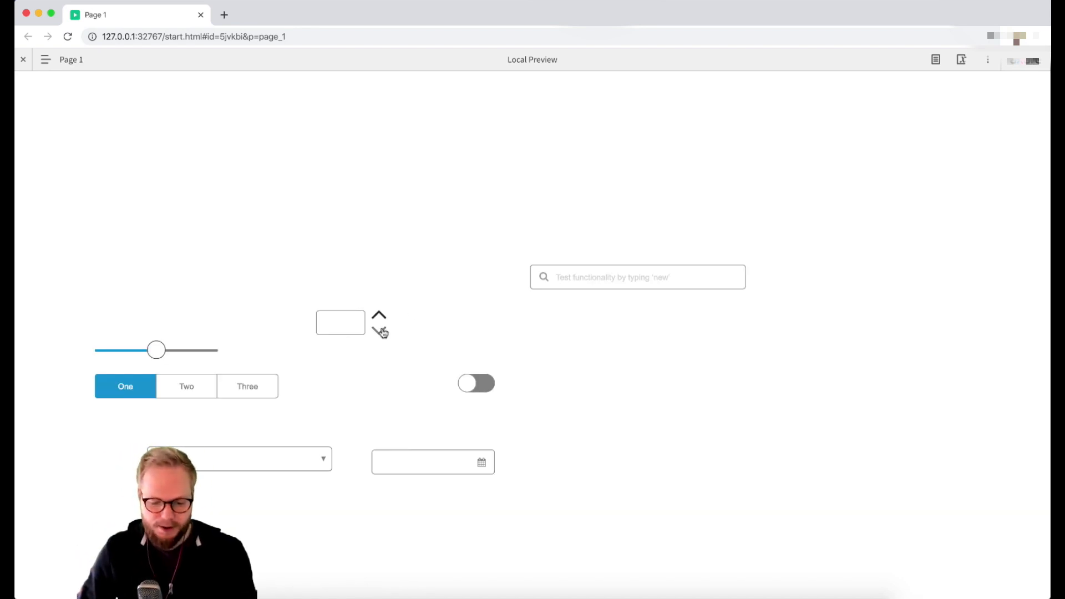
{"action": "left_click", "coordinate": [379, 315]}
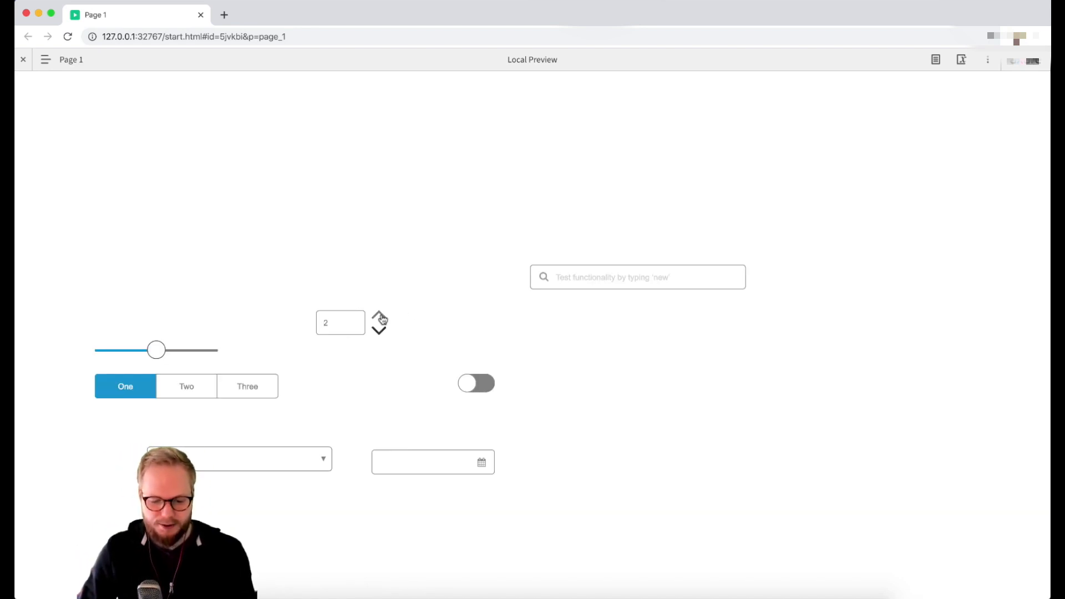
{"action": "left_click", "coordinate": [239, 458]}
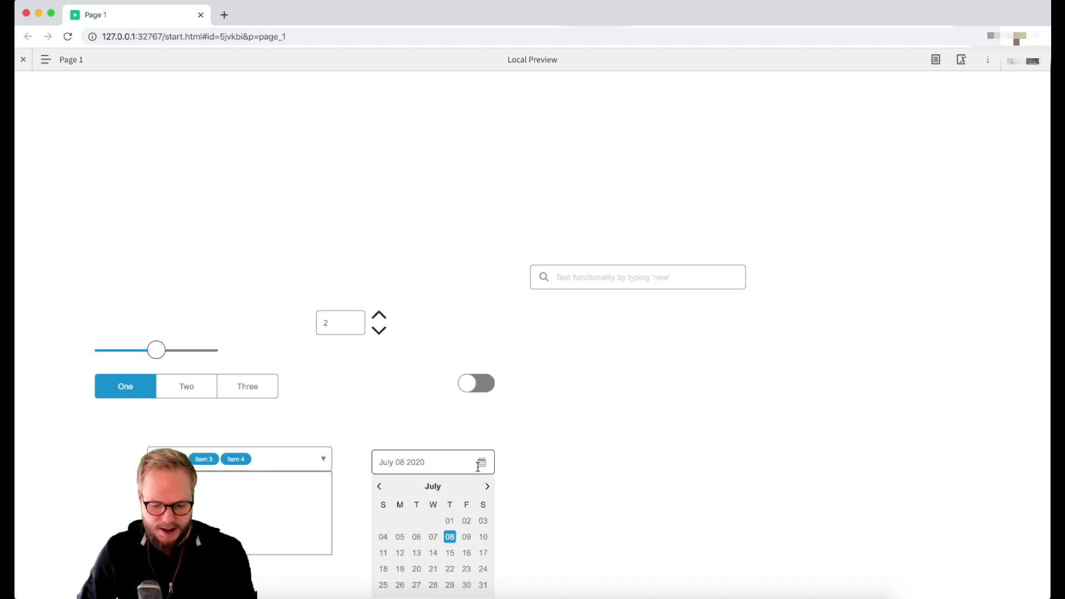
{"action": "left_click", "coordinate": [487, 486]}
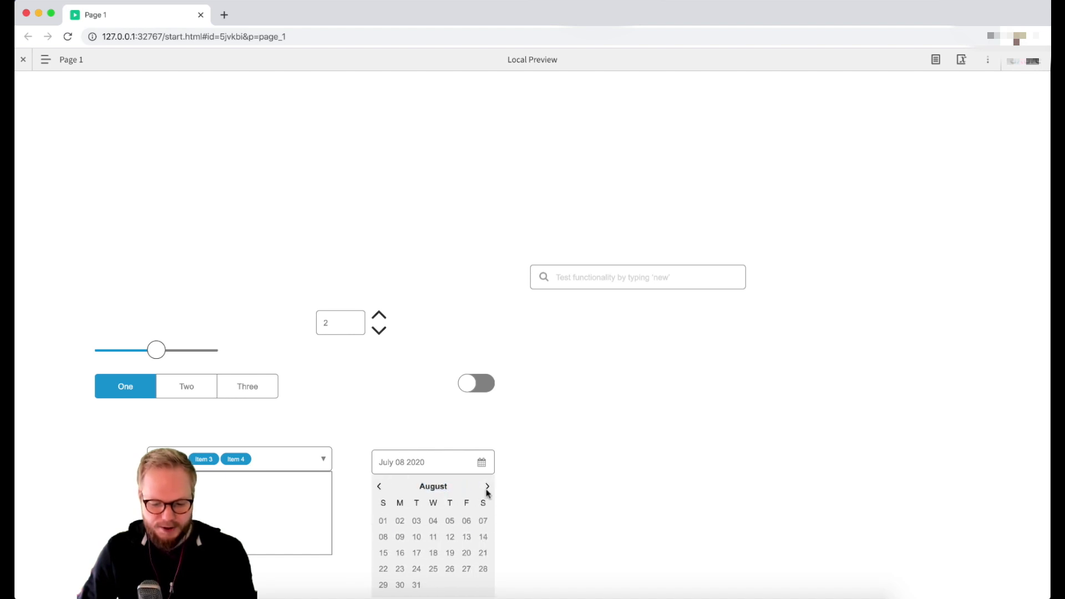
{"action": "left_click", "coordinate": [449, 552]}
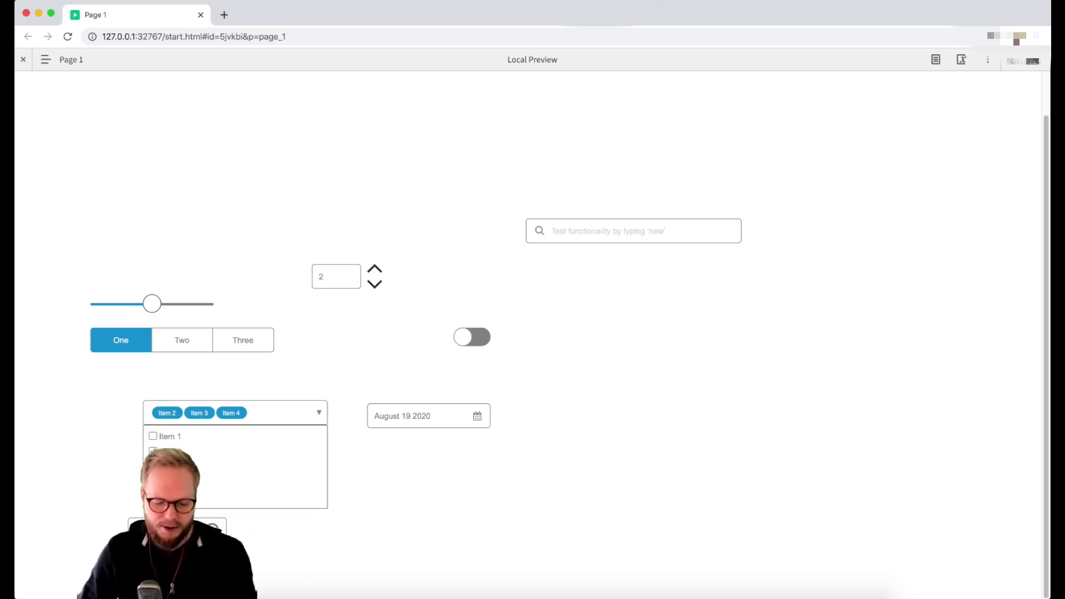
{"action": "type", "text": "hfg"}
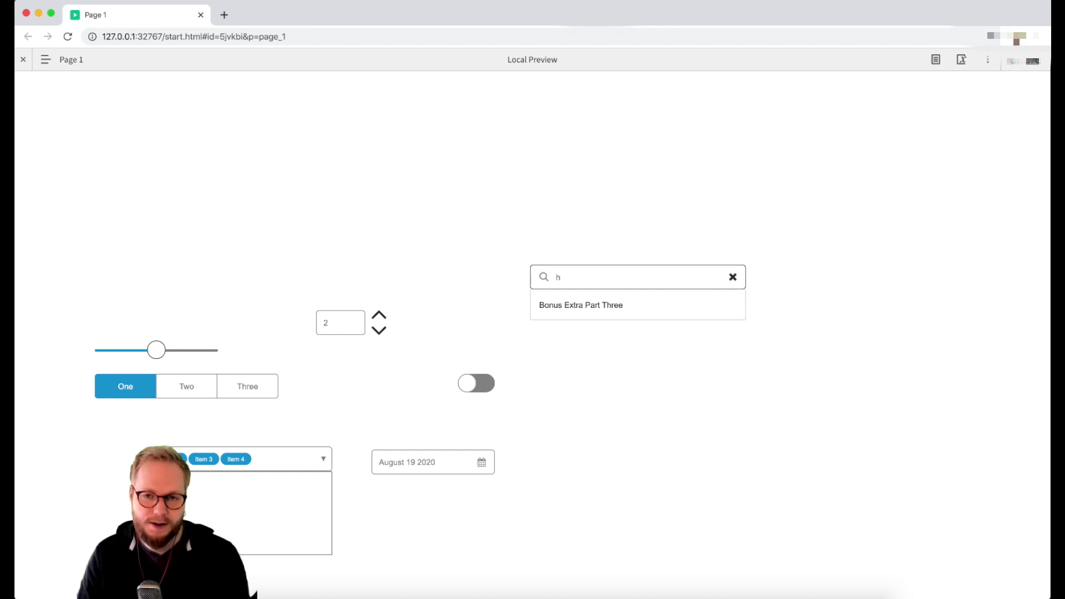
{"action": "mouse_move", "coordinate": [270, 135]}
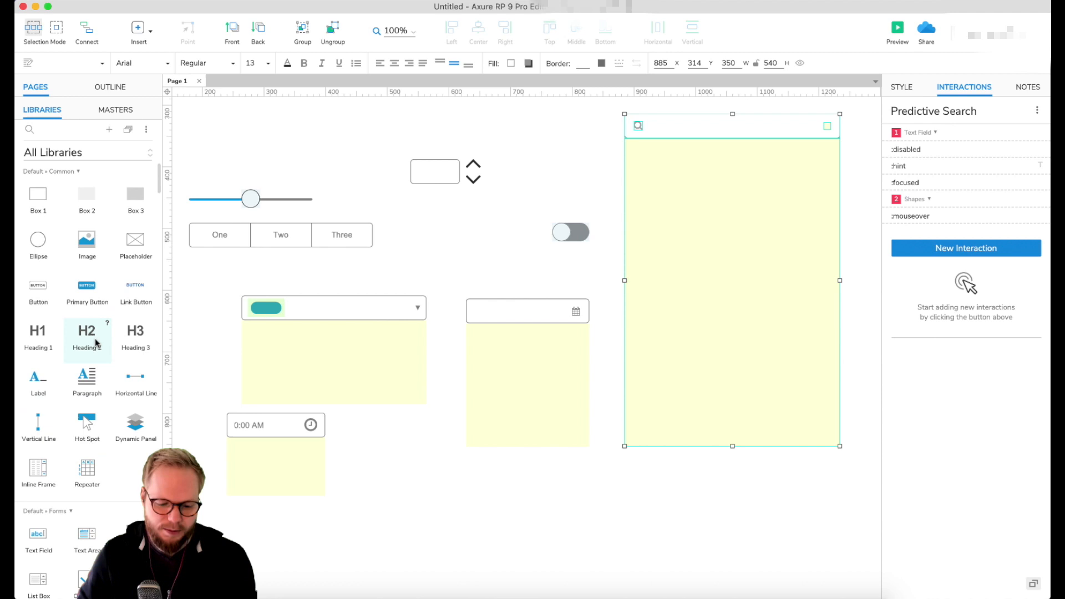
- Reload the Sample UI Patterns library and deselect everything on the canvas
{"action": "left_click", "coordinate": [87, 152]}
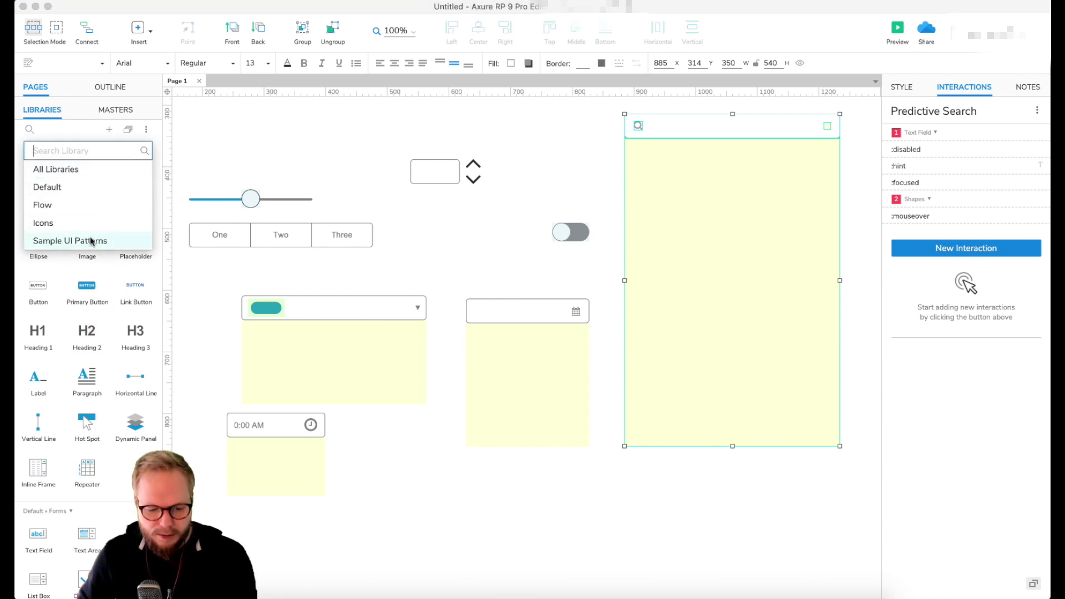
{"action": "left_click", "coordinate": [70, 241]}
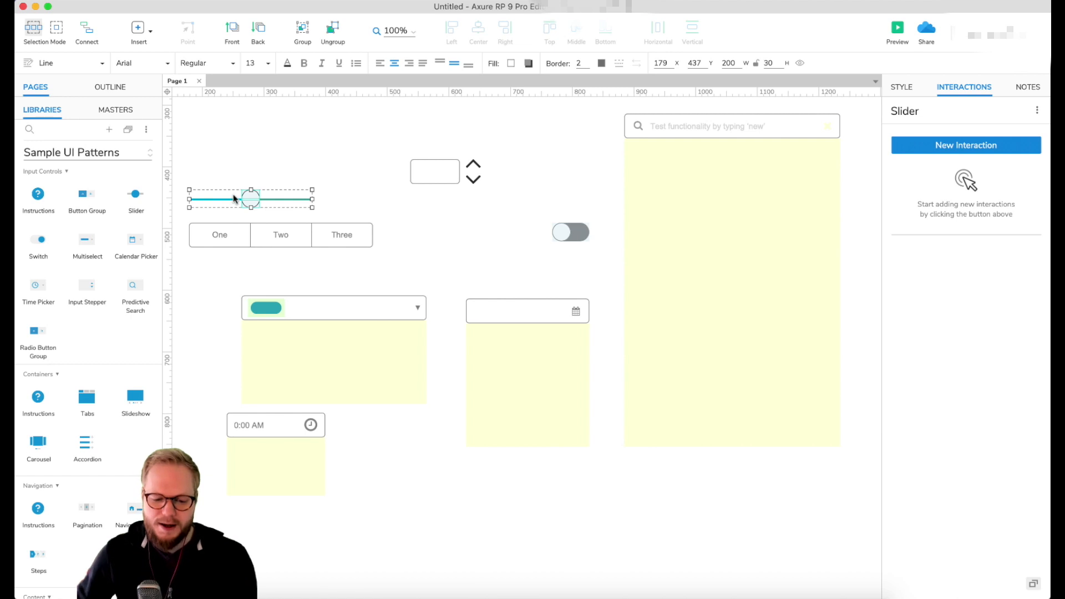
{"action": "left_click", "coordinate": [192, 156]}
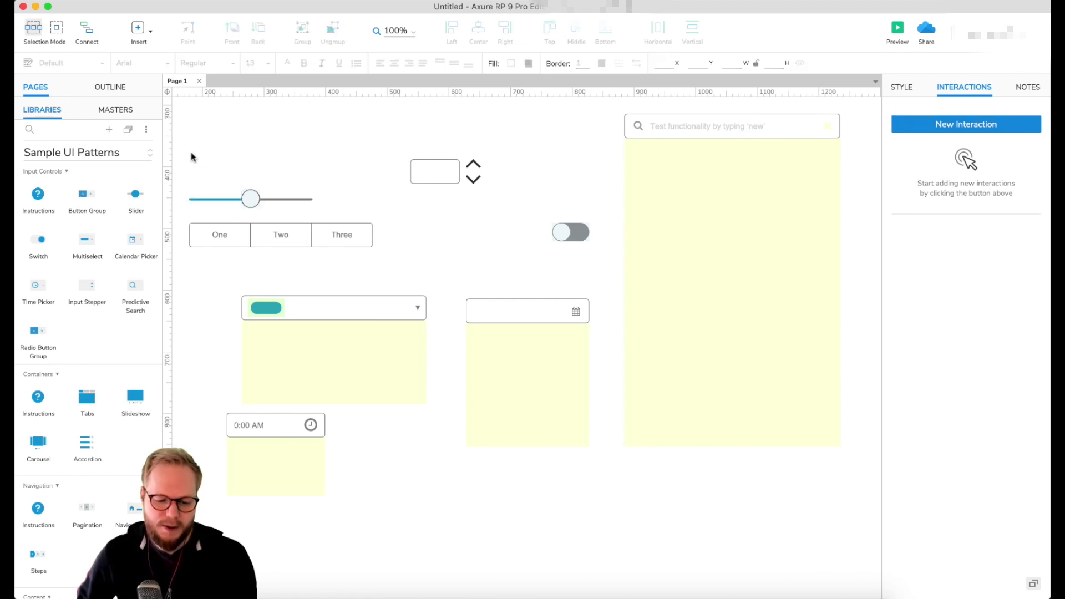
{"action": "mouse_move", "coordinate": [332, 193]}
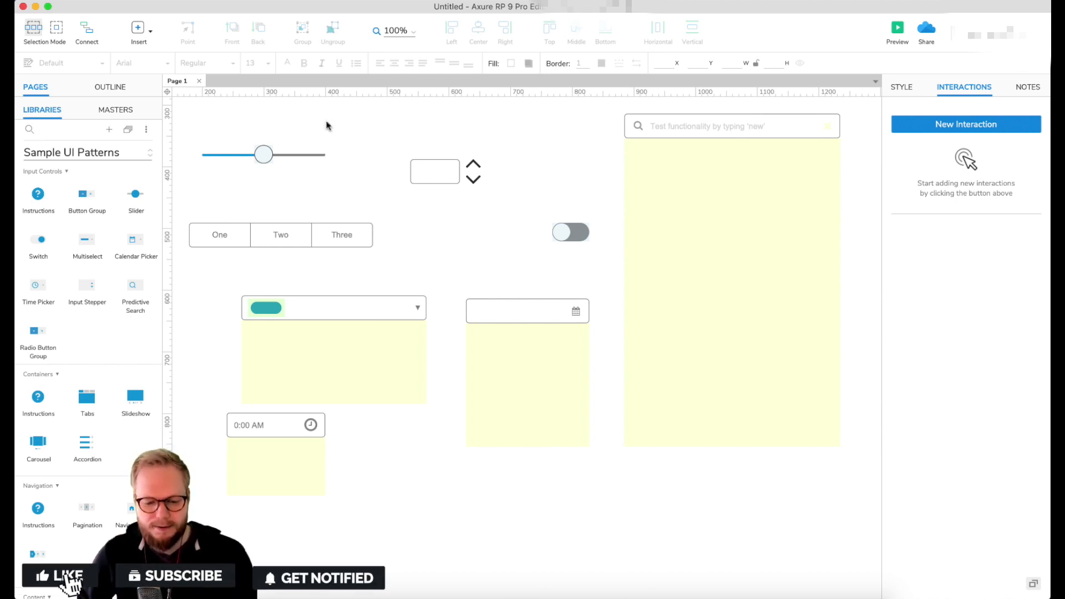
- Reposition the slider upward, level with the input stepper
{"action": "left_click", "coordinate": [59, 576]}
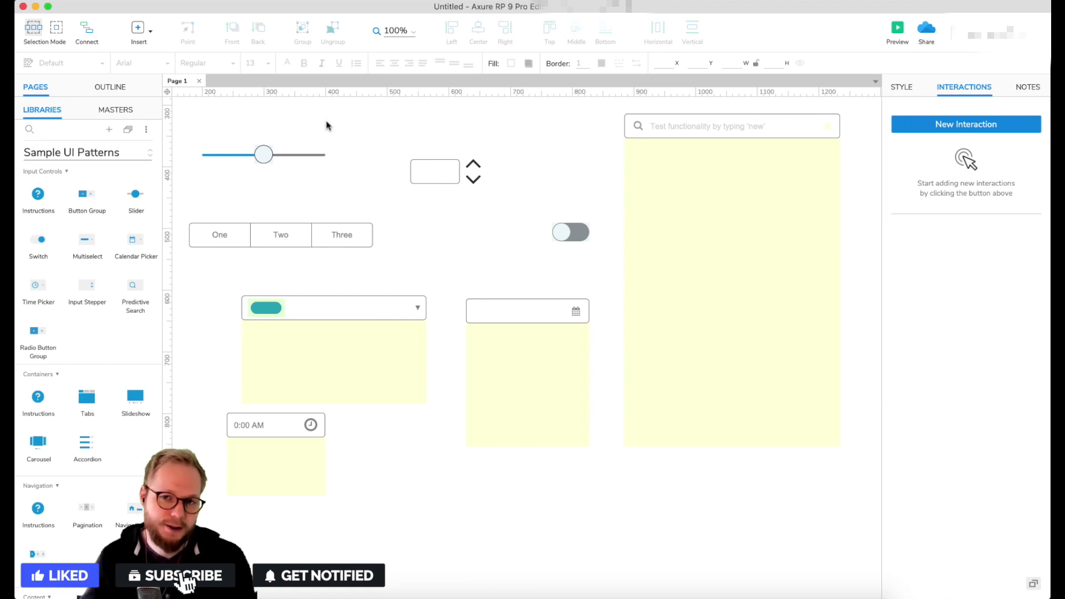
{"action": "left_click", "coordinate": [176, 575]}
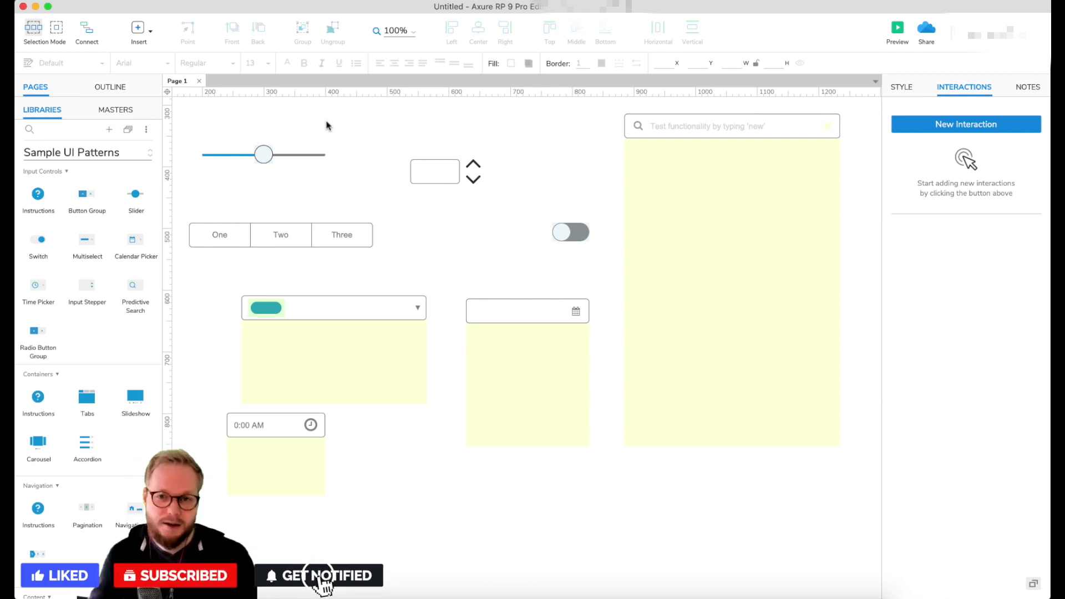